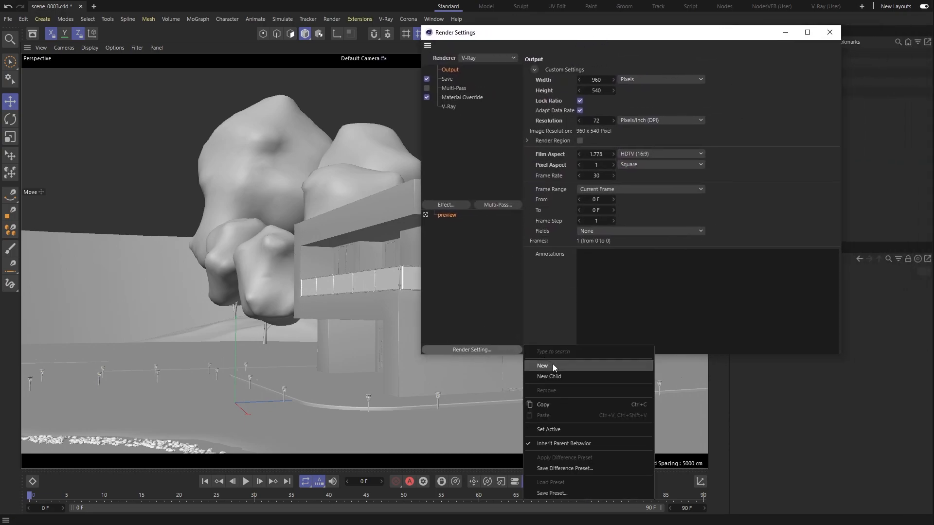
Step: Create a new render setting and set its renderer to V-Ray
{"action": "left_click", "coordinate": [542, 365]}
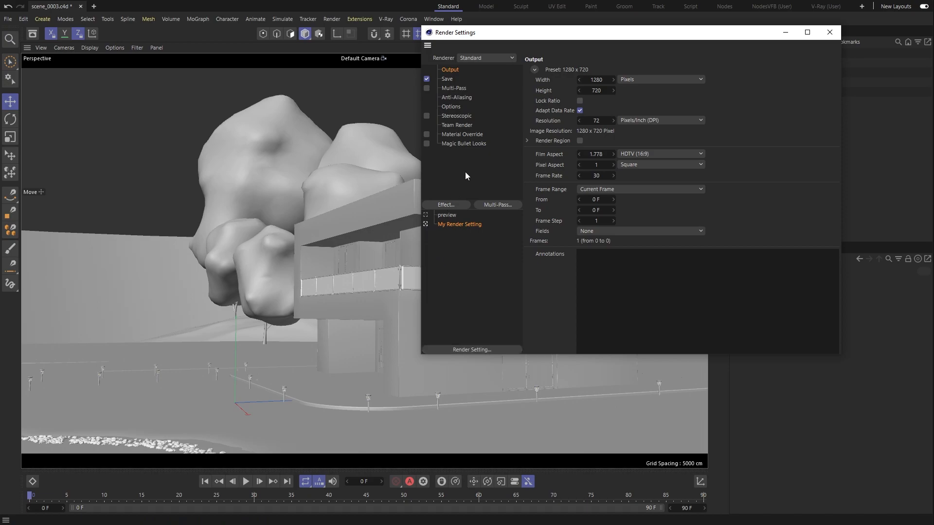
{"action": "left_click", "coordinate": [485, 58]}
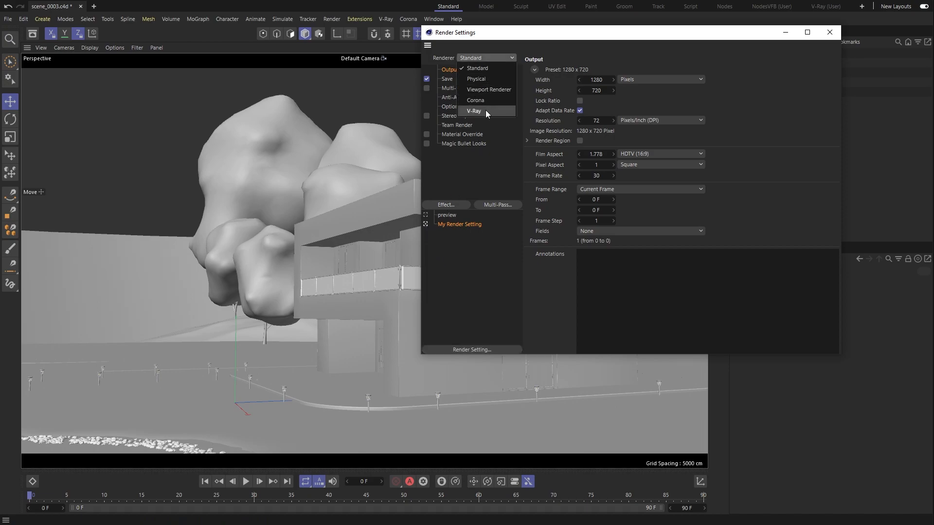
{"action": "left_click", "coordinate": [473, 111]}
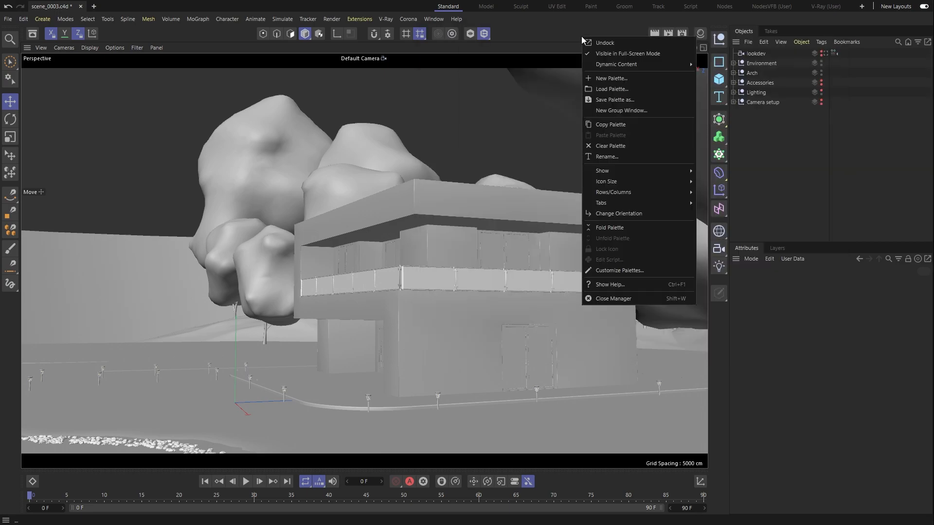
Step: Make a new icon palette, customize it via Command Manager, and load the saved V-Ray palette
{"action": "left_click", "coordinate": [611, 78]}
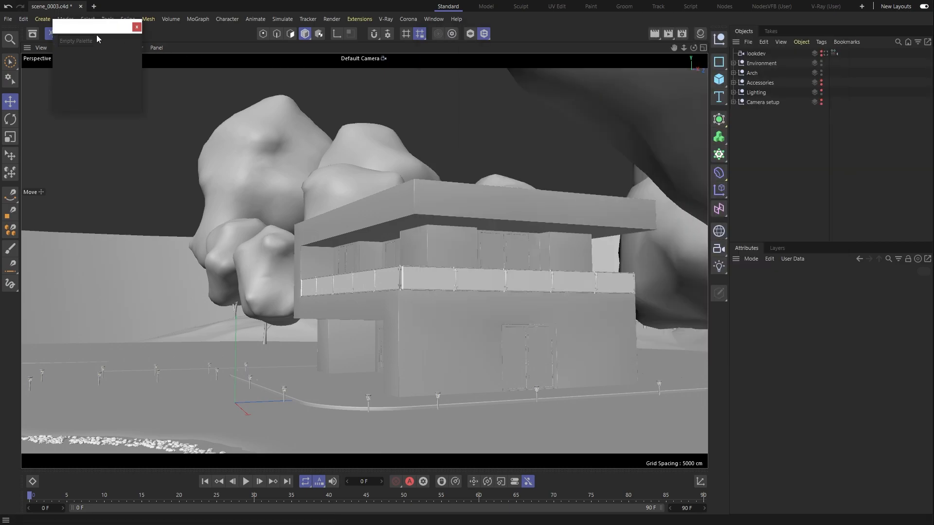
{"action": "left_click", "coordinate": [386, 19]}
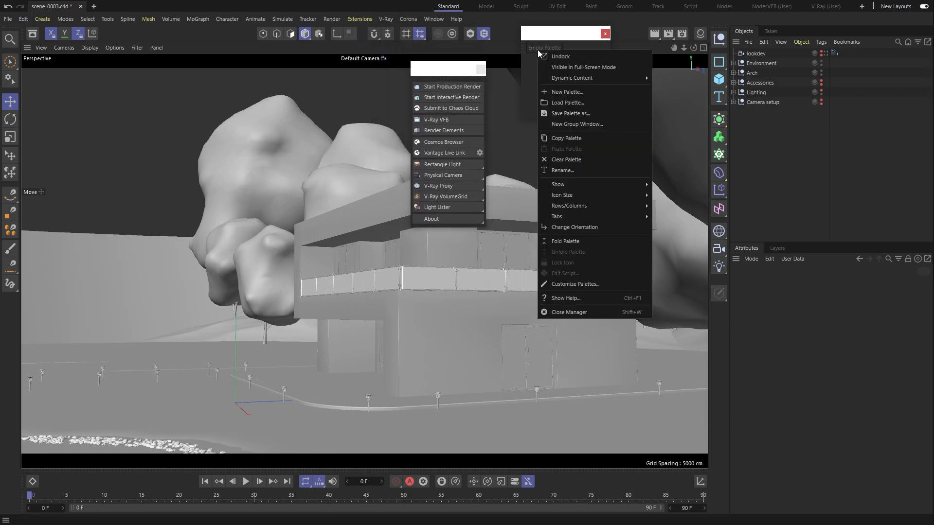
{"action": "left_click", "coordinate": [576, 283]}
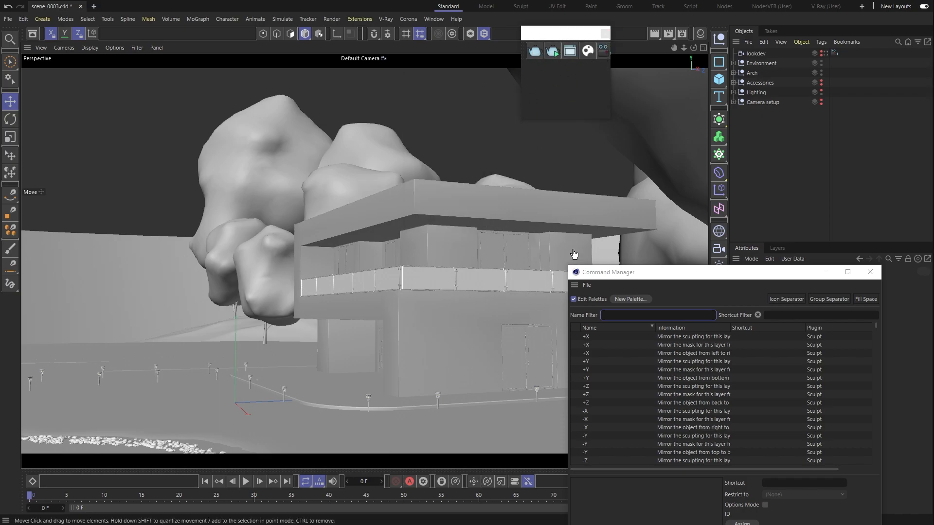
{"action": "left_click", "coordinate": [870, 273]}
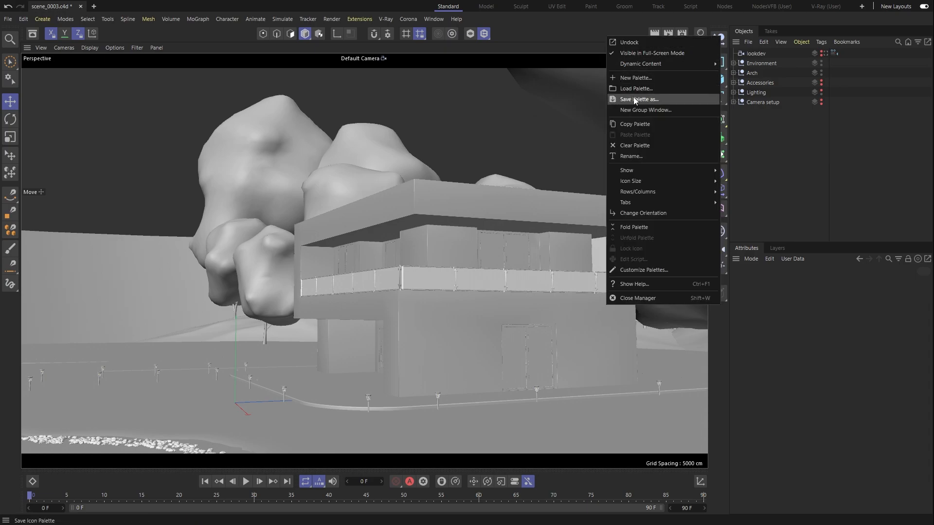
{"action": "mouse_move", "coordinate": [637, 88]}
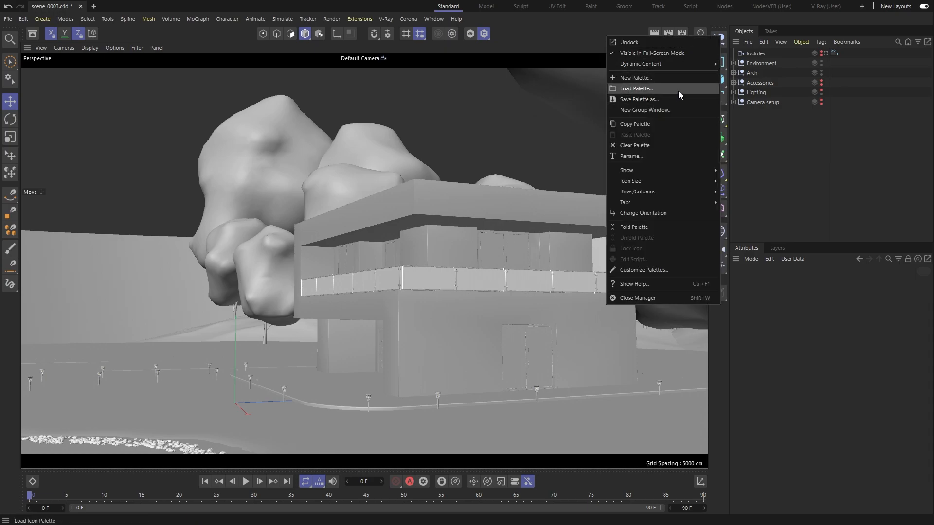
{"action": "left_click", "coordinate": [637, 88]}
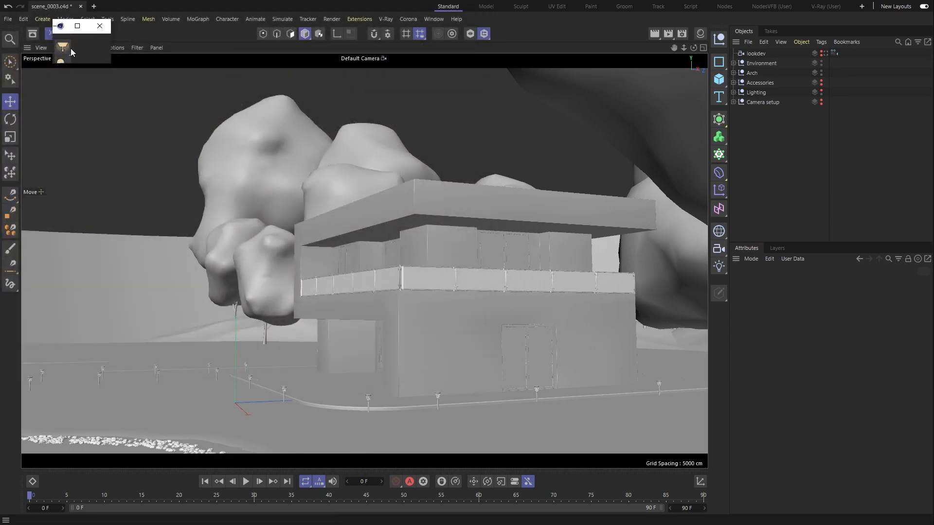
{"action": "mouse_move", "coordinate": [698, 93]}
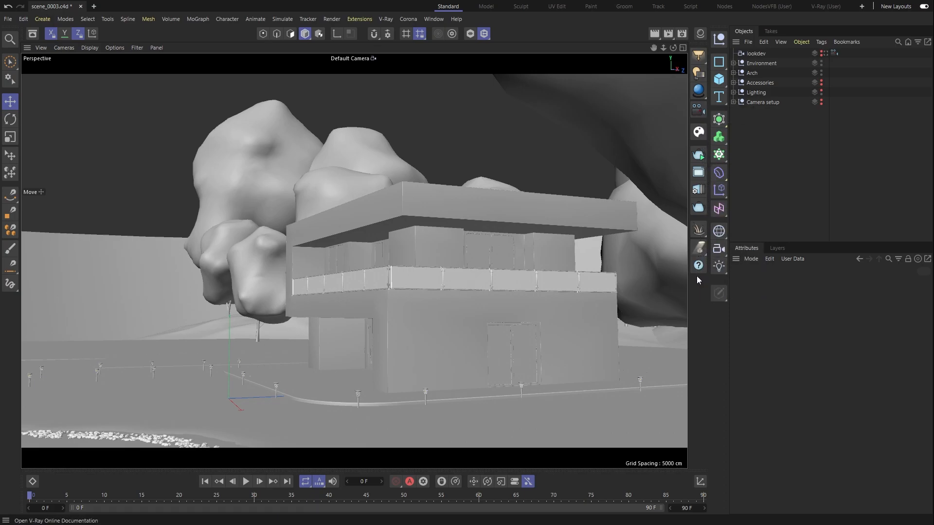
{"action": "mouse_move", "coordinate": [638, 291]}
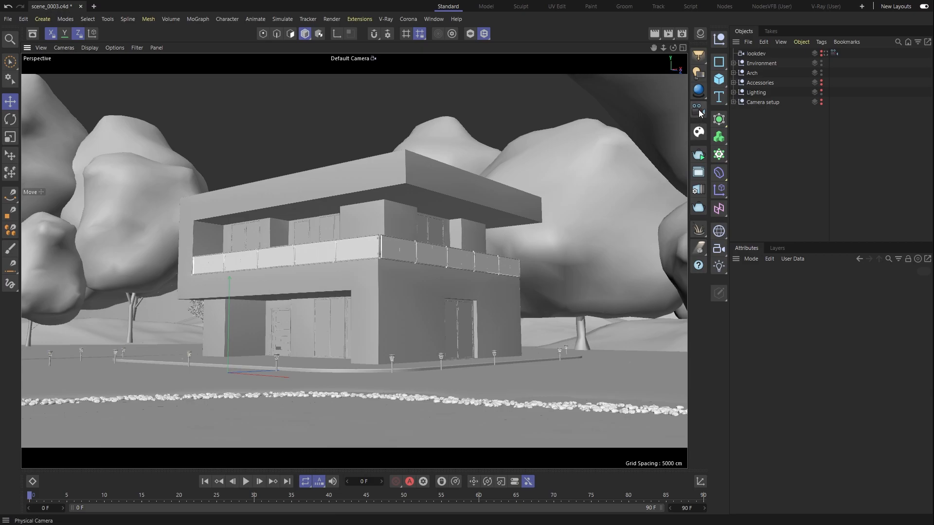
{"action": "mouse_move", "coordinate": [697, 116]}
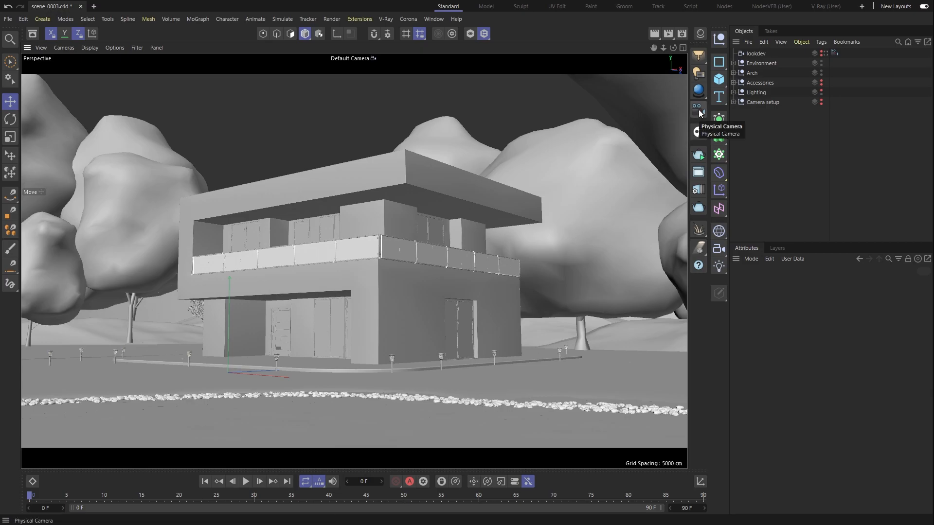
Step: Add a V-Ray Physical Camera from the V-Ray palette
{"action": "left_click", "coordinate": [697, 107]}
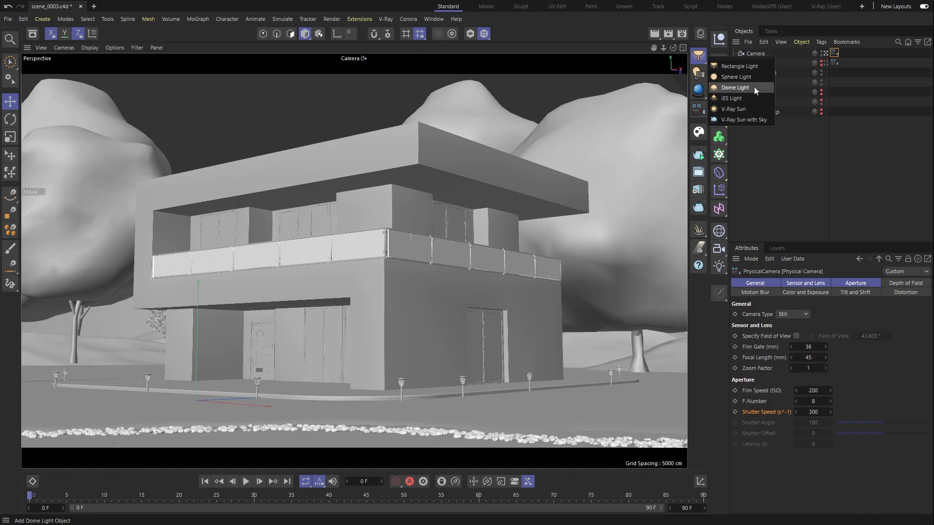
{"action": "mouse_move", "coordinate": [744, 119]}
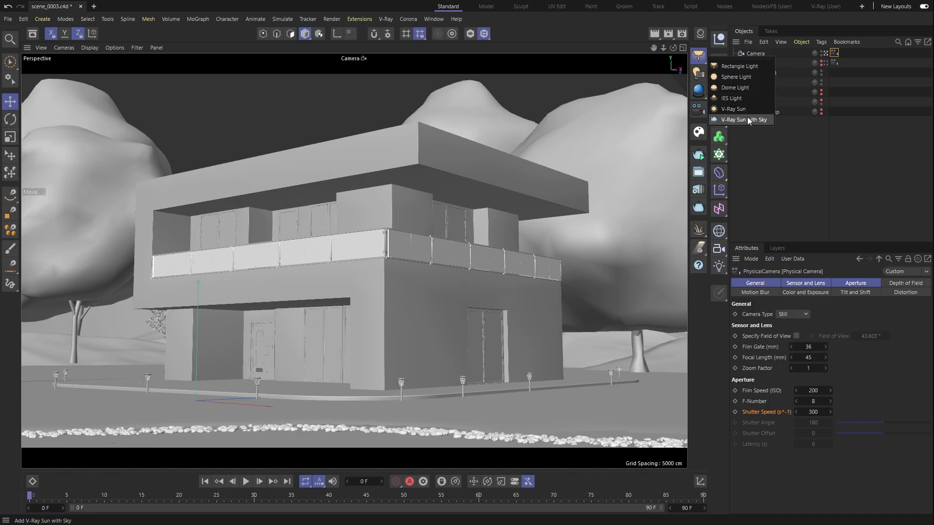
Step: Add a V-Ray Sun with Sky to the scene
{"action": "left_click", "coordinate": [745, 120]}
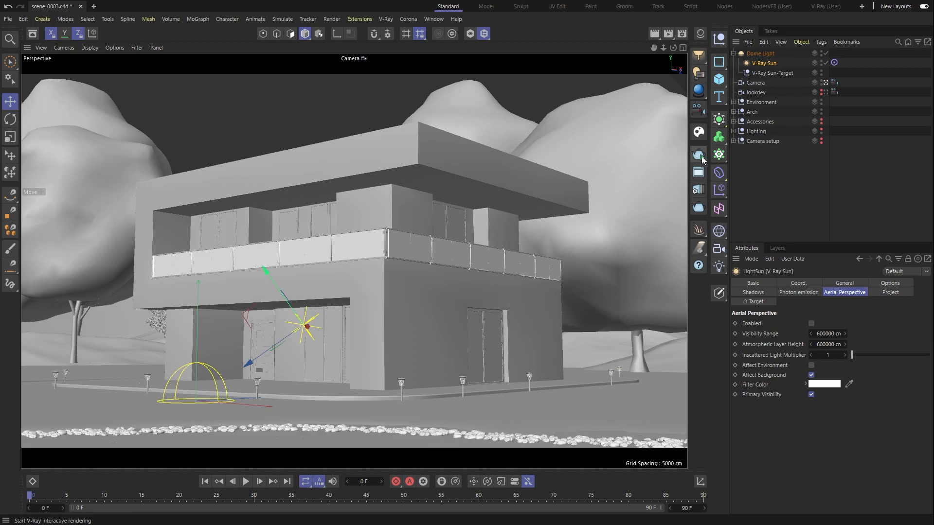
Step: Start V-Ray interactive rendering and dock the VFB beside the viewport
{"action": "left_click", "coordinate": [697, 154]}
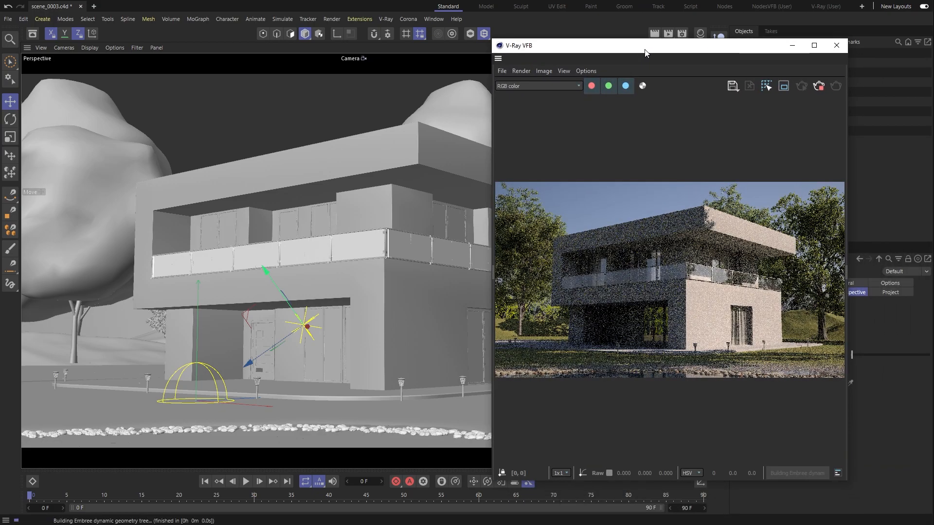
{"action": "mouse_move", "coordinate": [78, 165]}
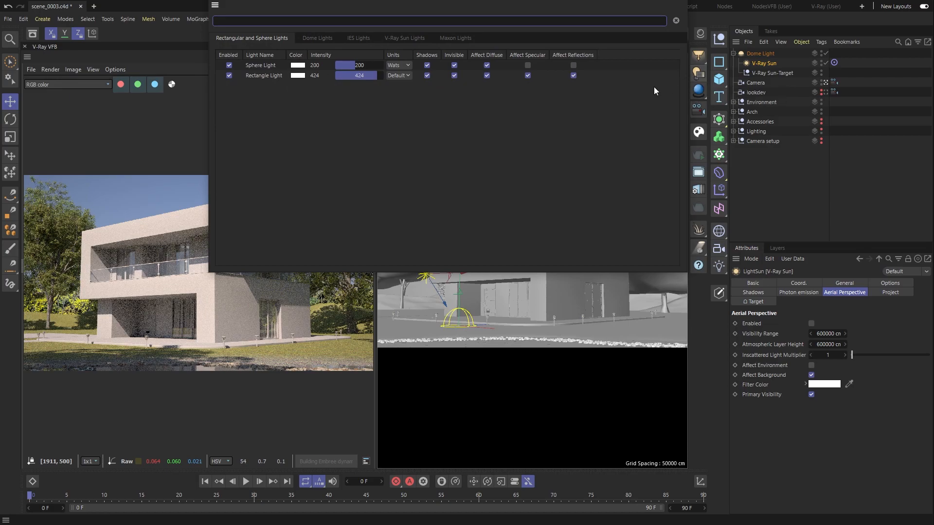
{"action": "left_click", "coordinate": [404, 38]}
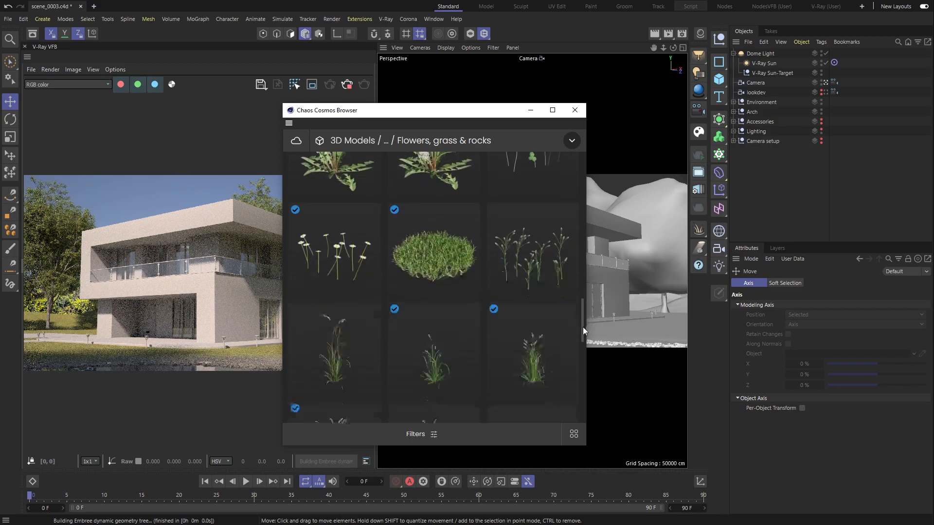
Step: Import Umbrella 002 from Cosmos outdoor furniture and move it right of the house
{"action": "scroll", "scroll_direction": "down", "scroll_amount": 3}
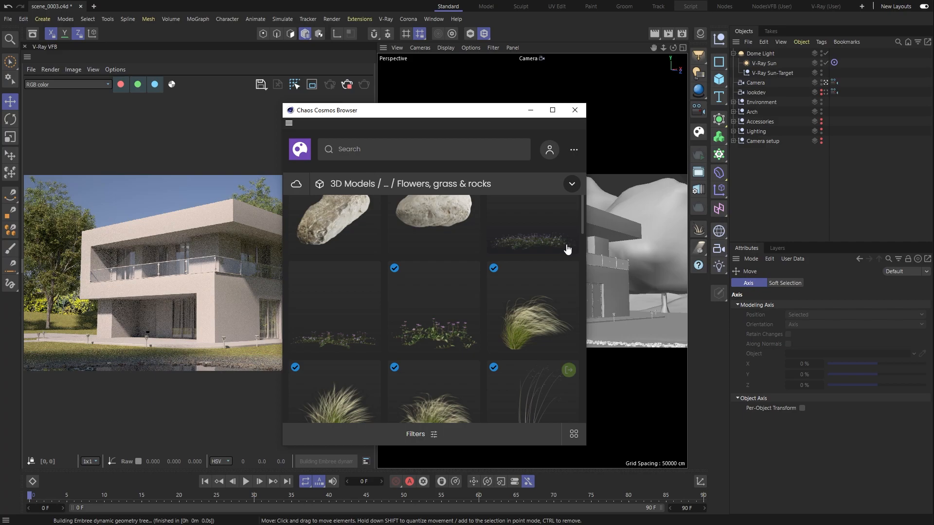
{"action": "mouse_move", "coordinate": [564, 294]}
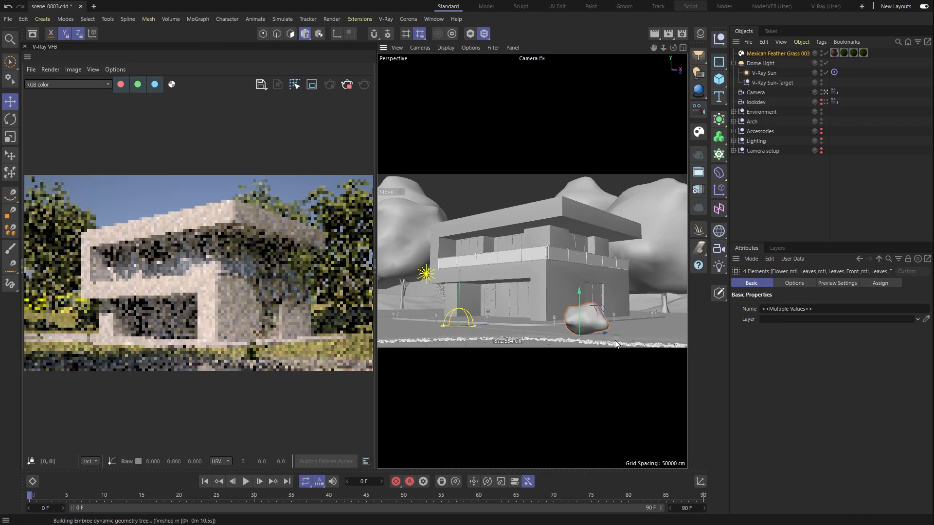
{"action": "left_click", "coordinate": [11, 119]}
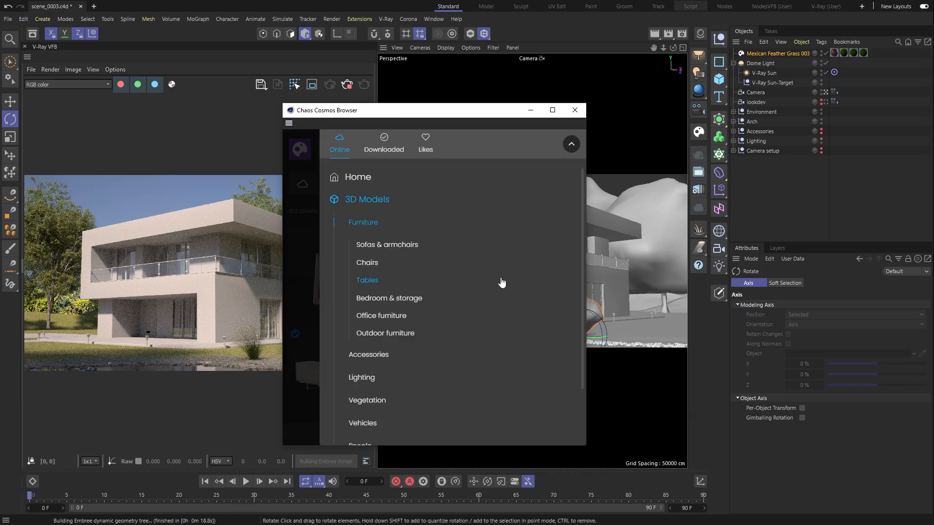
{"action": "left_click", "coordinate": [385, 333]}
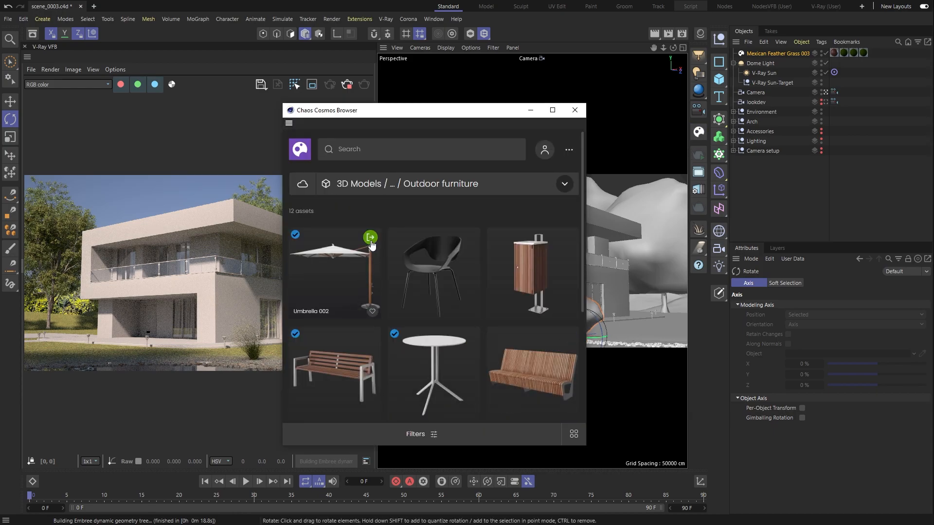
{"action": "left_click", "coordinate": [369, 237]}
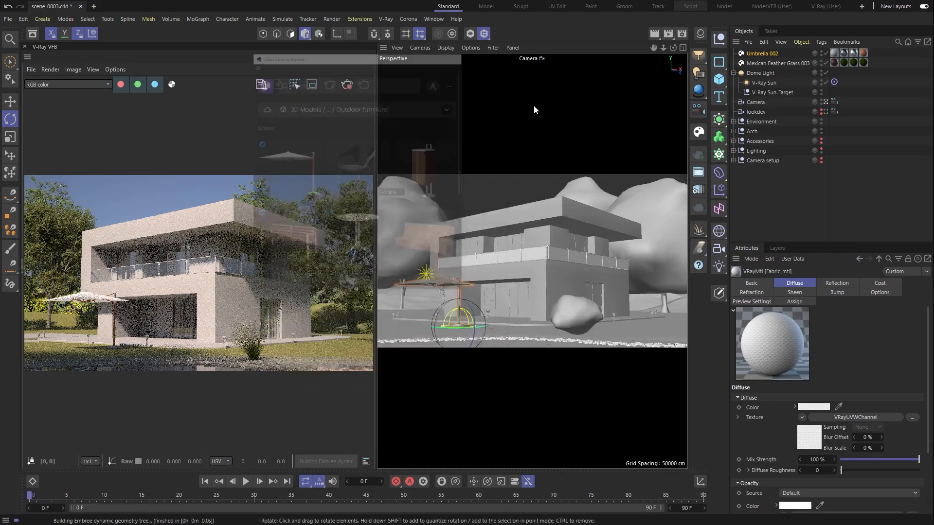
{"action": "left_click", "coordinate": [11, 102]}
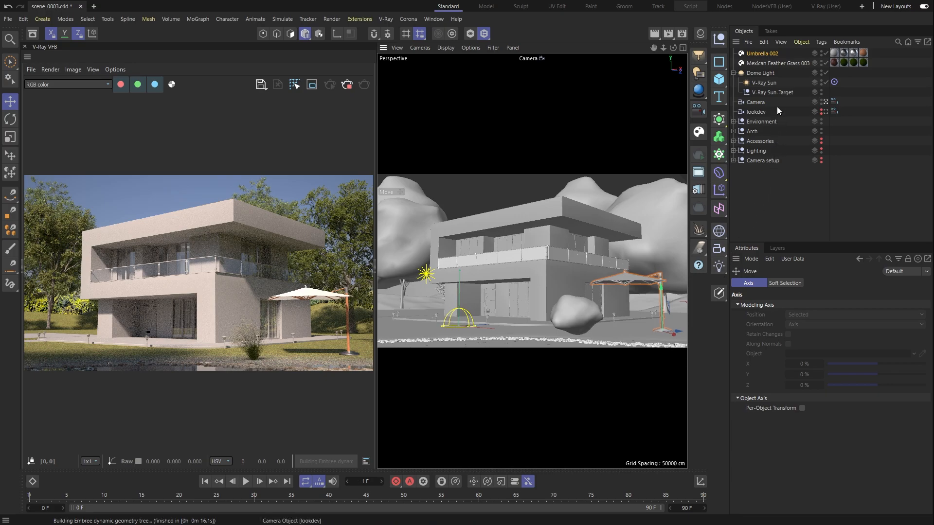
Step: Enable aerial perspective on V-Ray Sun with visibility range 100000 and layer height 500
{"action": "left_click", "coordinate": [764, 82]}
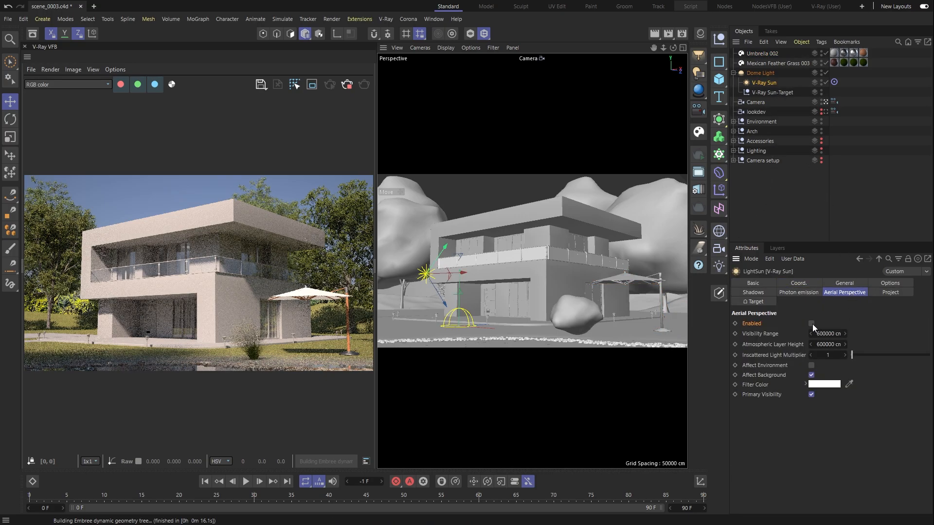
{"action": "left_click", "coordinate": [811, 323]}
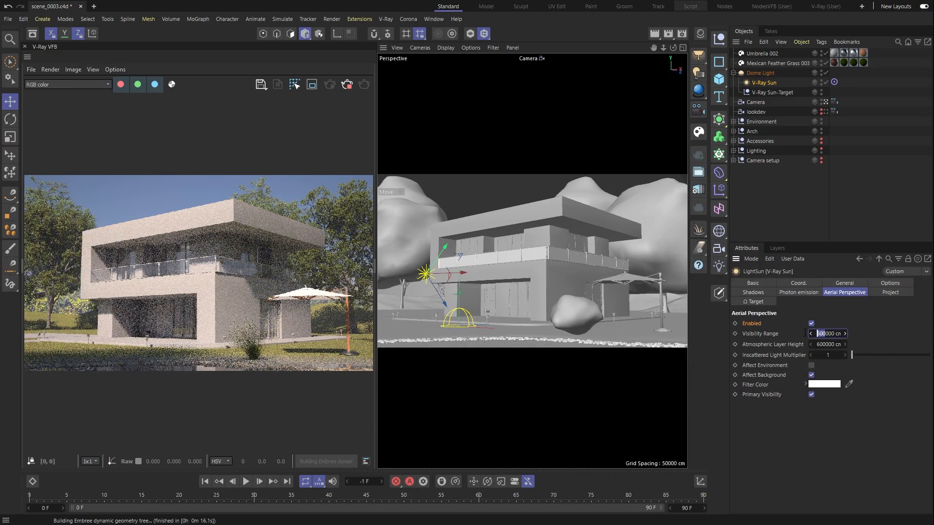
{"action": "type", "text": "100000"}
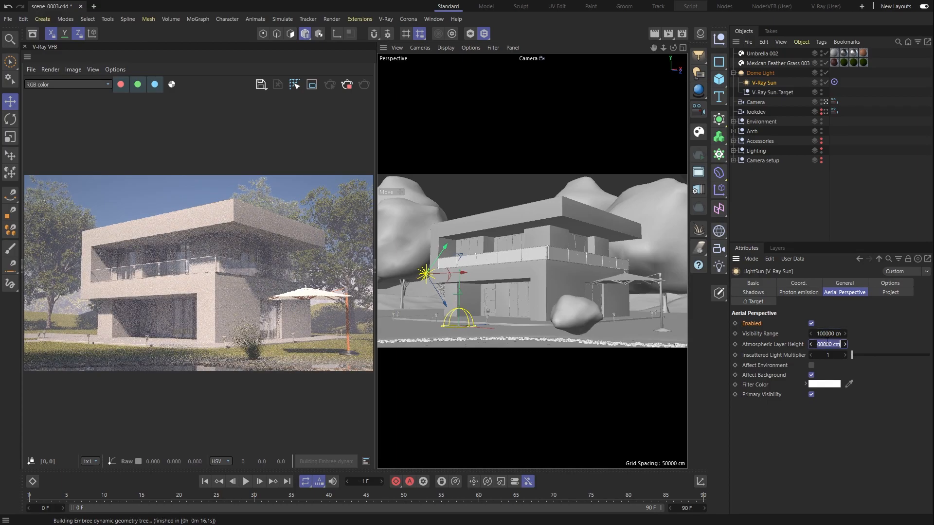
{"action": "type", "text": "500"}
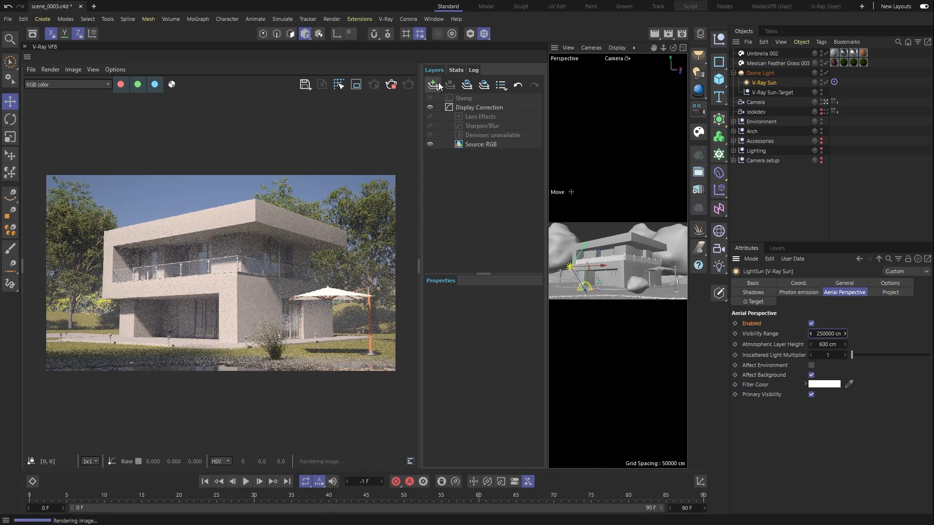
Step: Add a Filmic tonemap layer plus another correction layer in the VFB Layers panel
{"action": "left_click", "coordinate": [433, 84]}
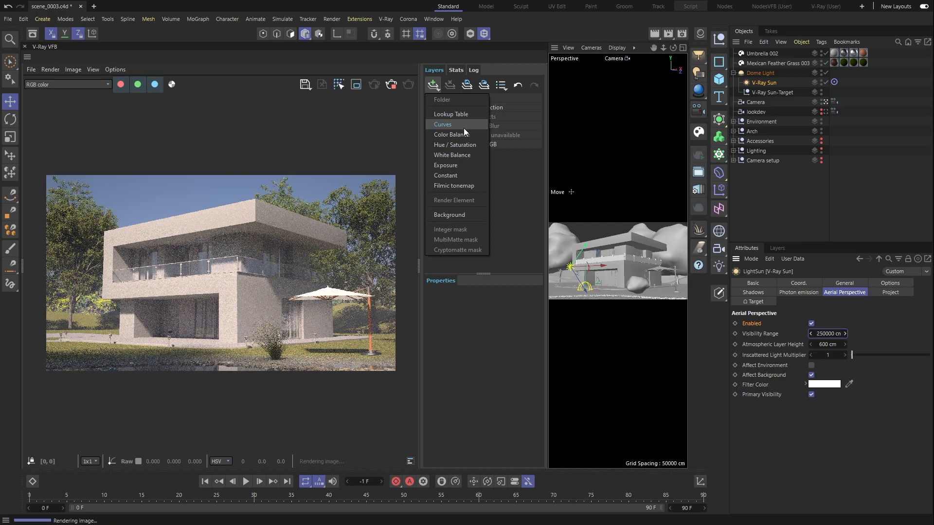
{"action": "left_click", "coordinate": [453, 186]}
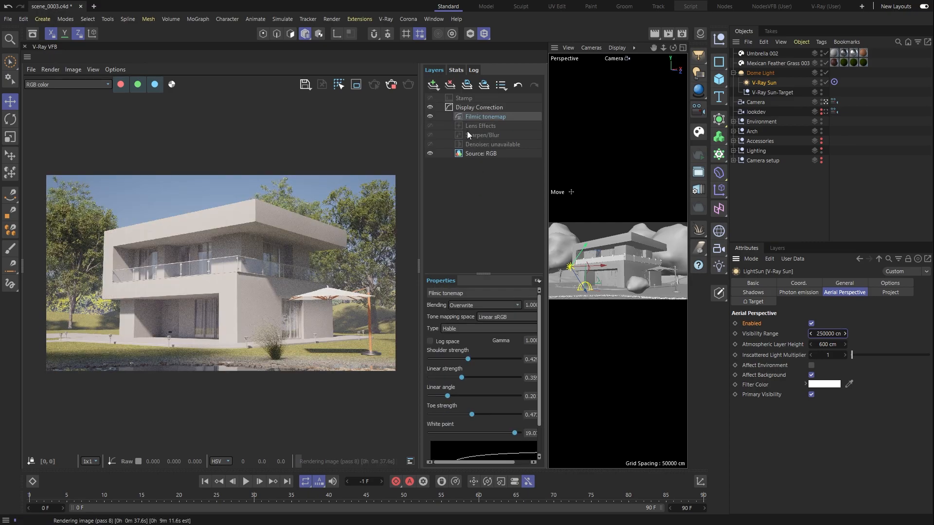
{"action": "left_click", "coordinate": [433, 85]}
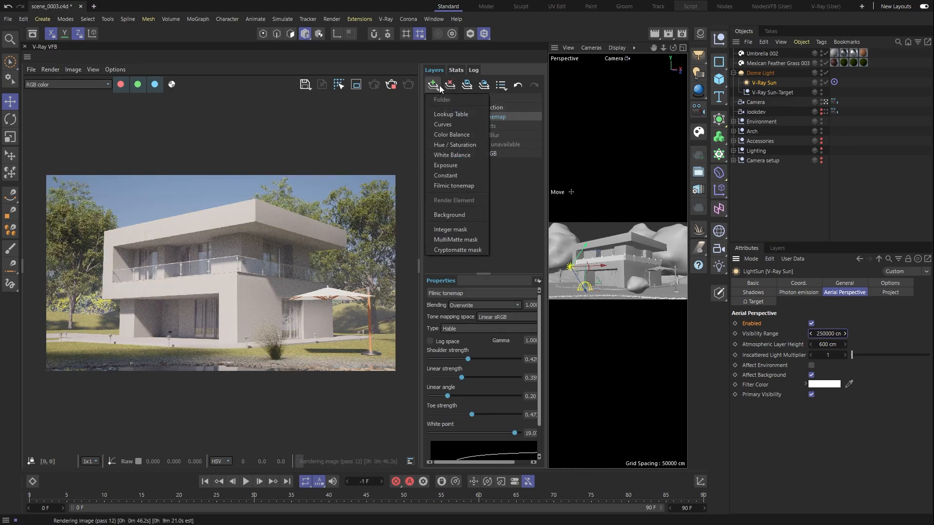
{"action": "left_click", "coordinate": [443, 124]}
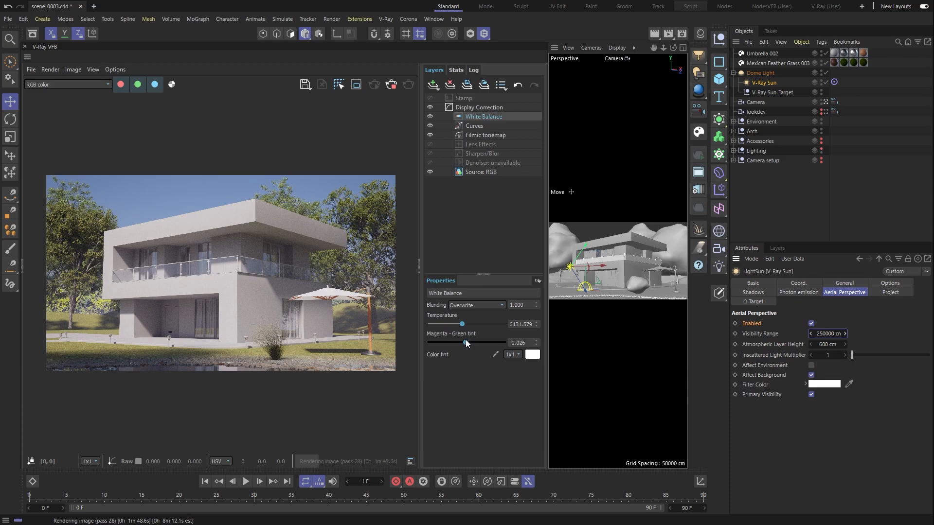
{"action": "mouse_move", "coordinate": [327, 141]}
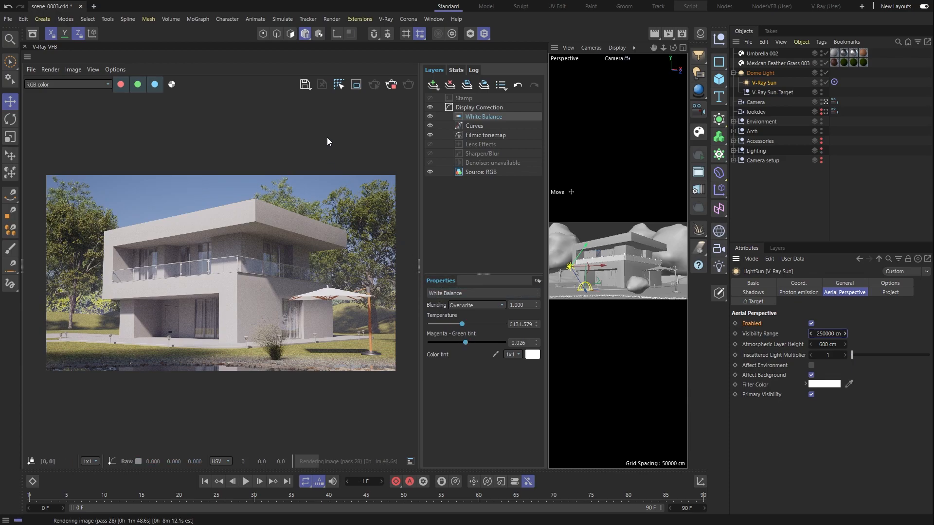
Step: Open the VFB save menu to reveal 'Save all image channels to single file'
{"action": "left_click", "coordinate": [305, 84]}
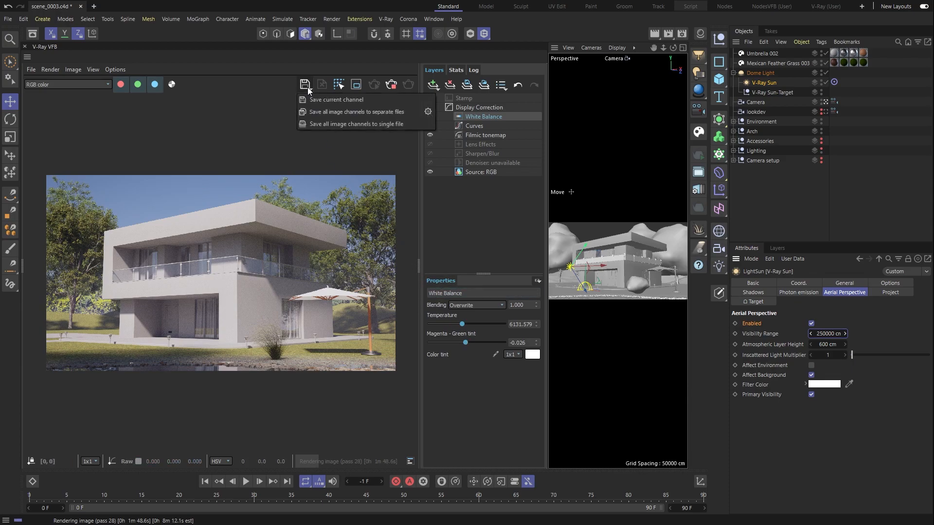
{"action": "mouse_move", "coordinate": [327, 124]}
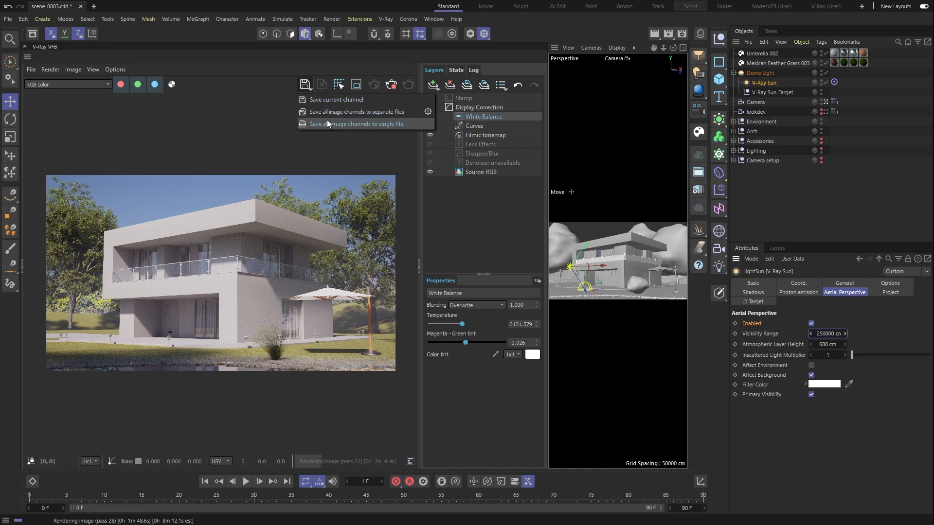
{"action": "mouse_move", "coordinate": [331, 128]}
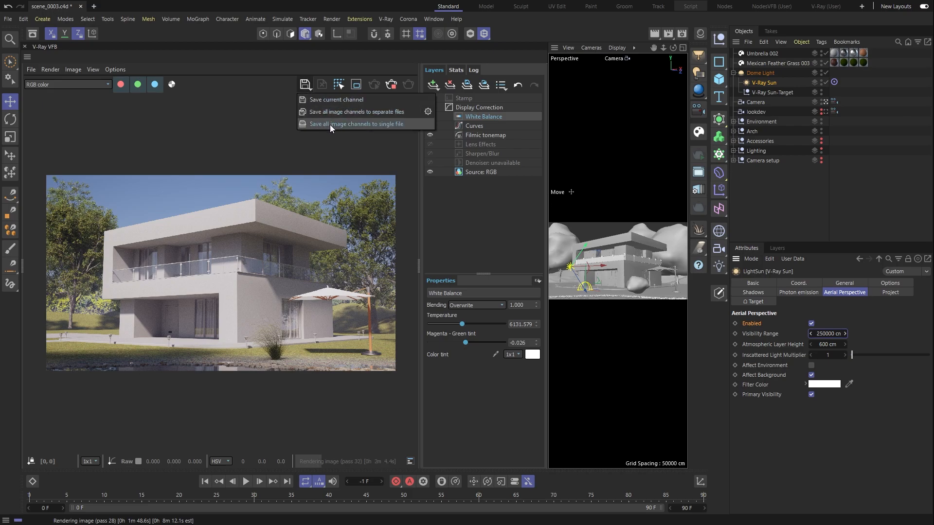